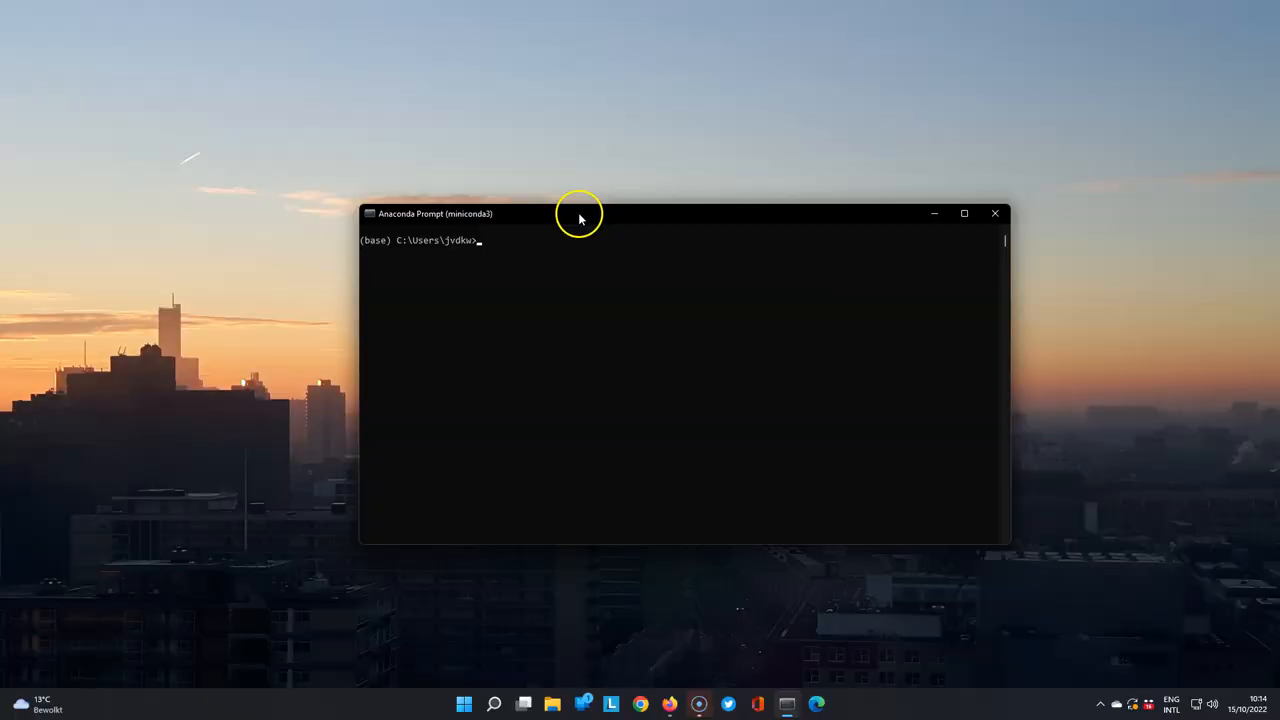
Enter 'conda create --name PCRasterQGISLTR -c conda-forge qgis pcraster' to build the environment.
text(conda)
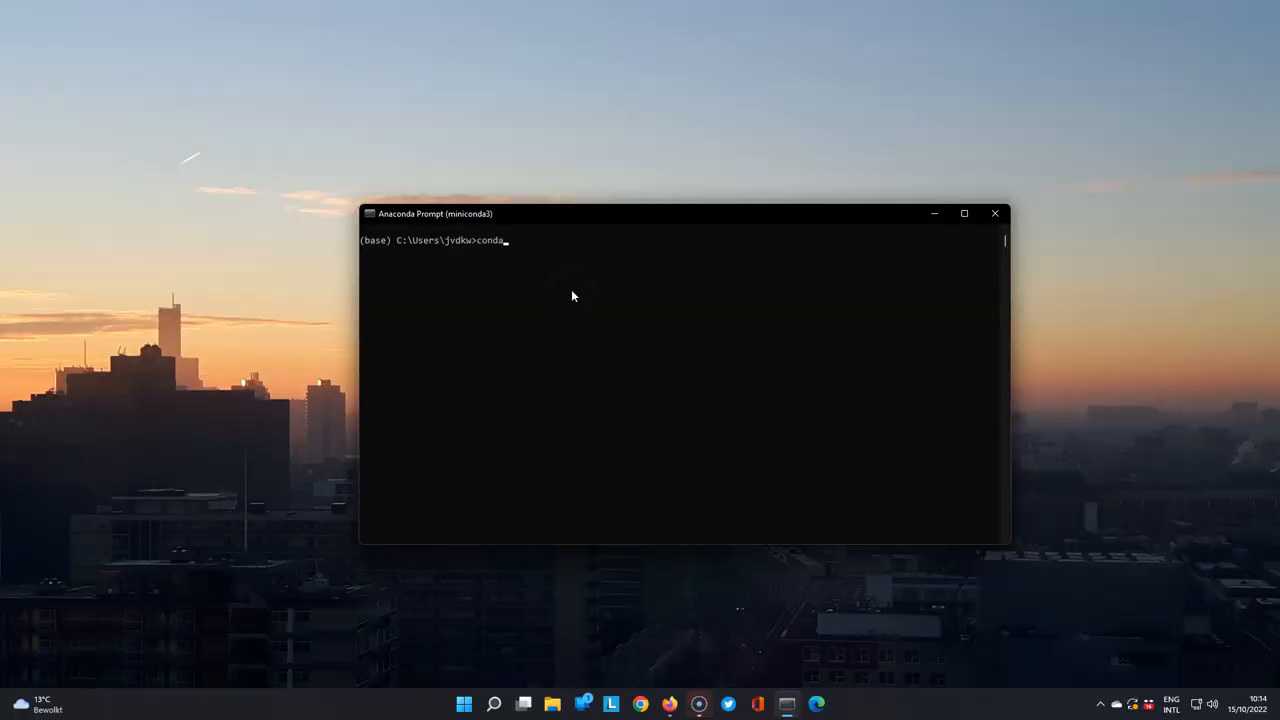
text(create --na)
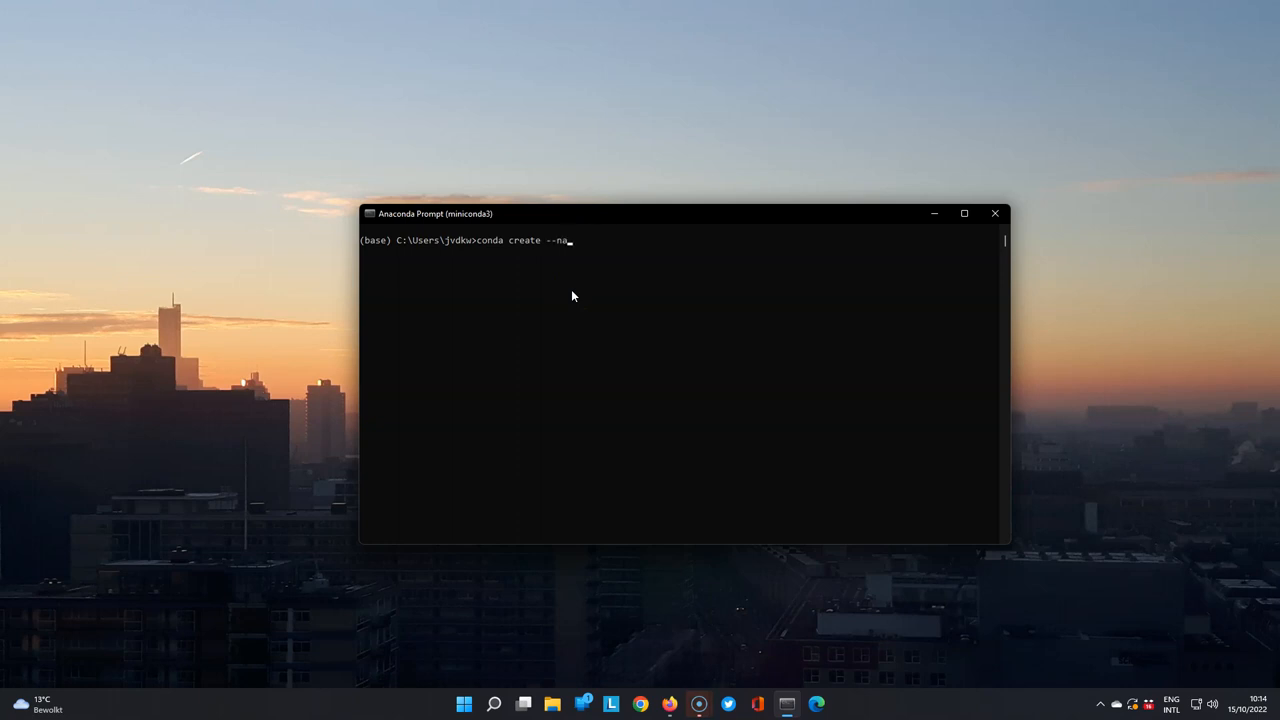
text(me)
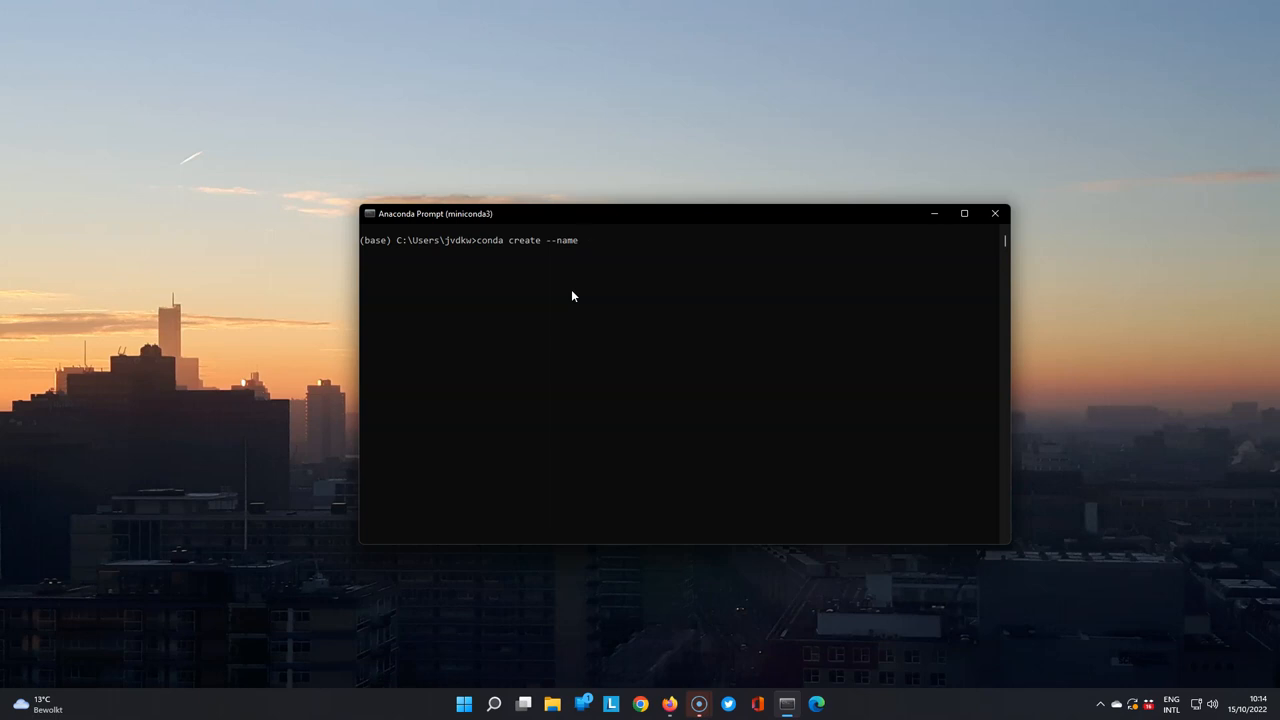
text(PCRas)
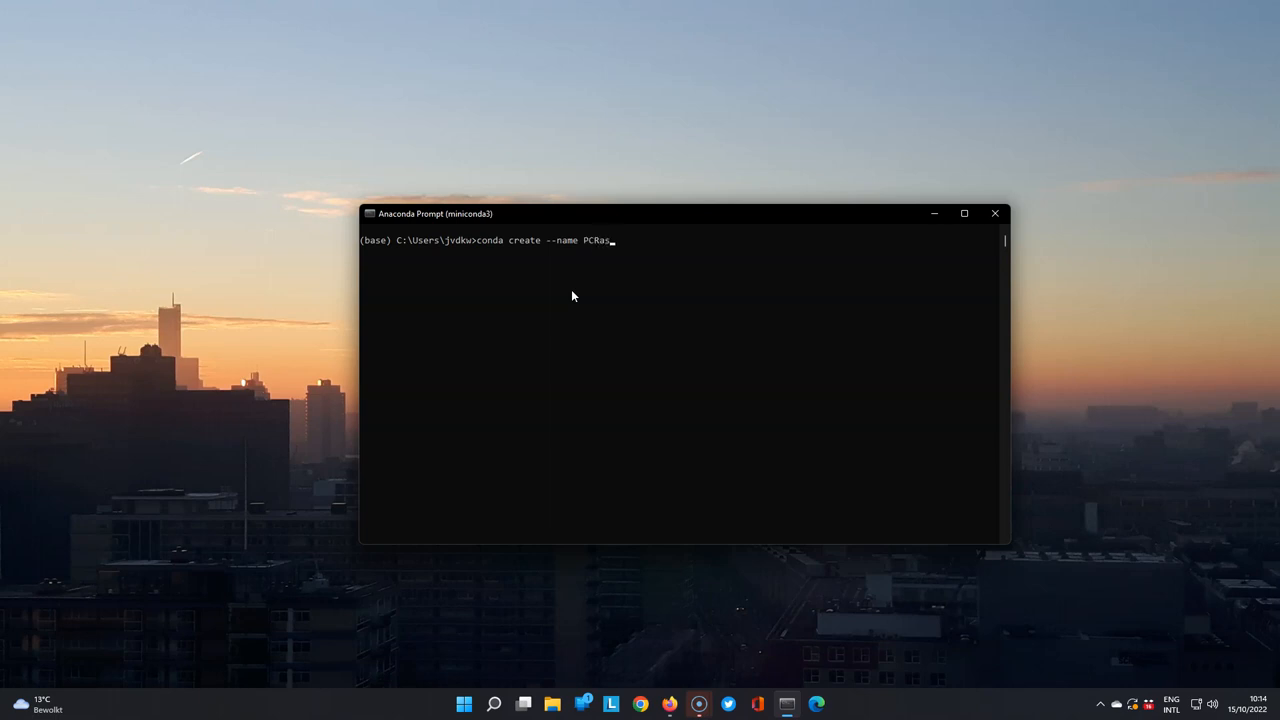
text(terQGIS)
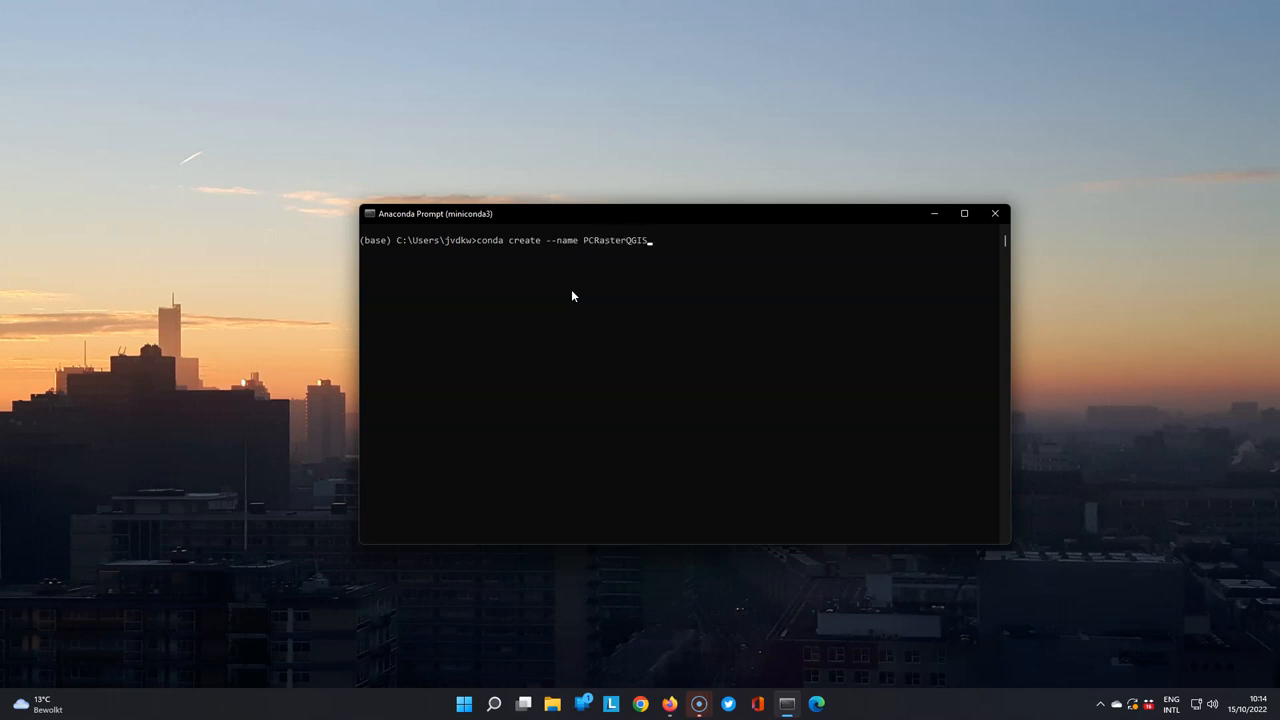
text(LTR)
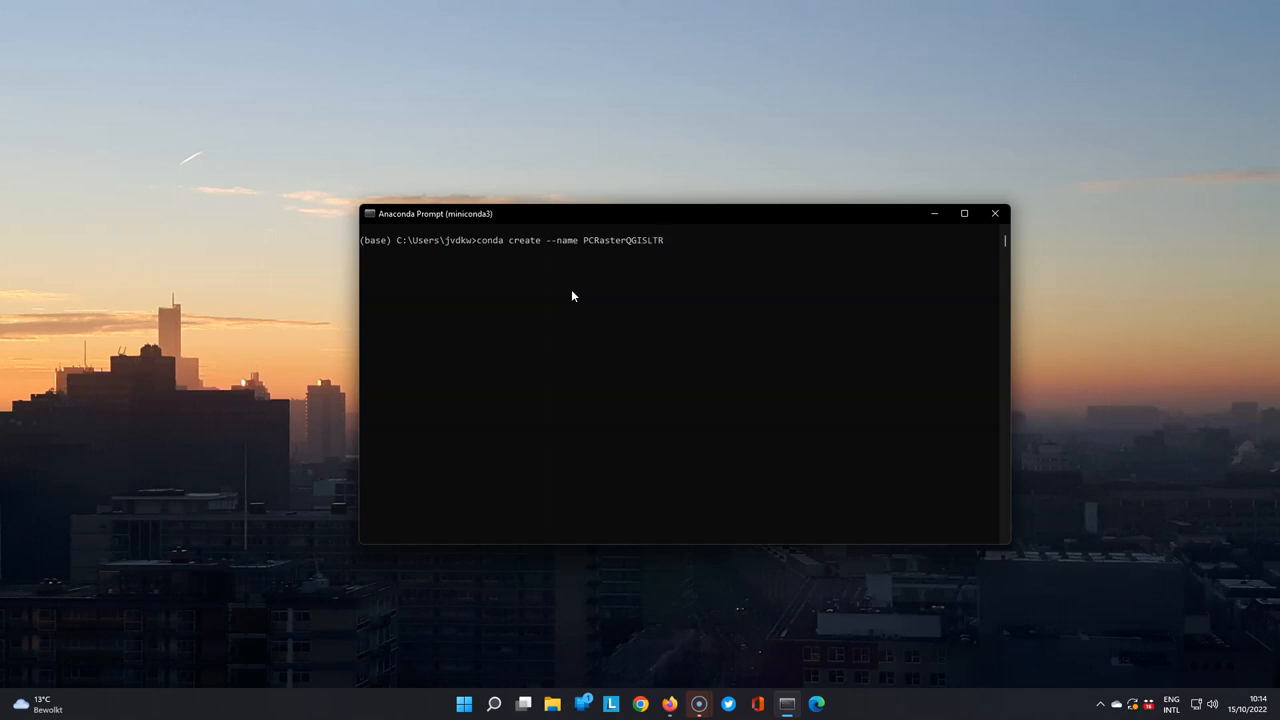
text(-c)
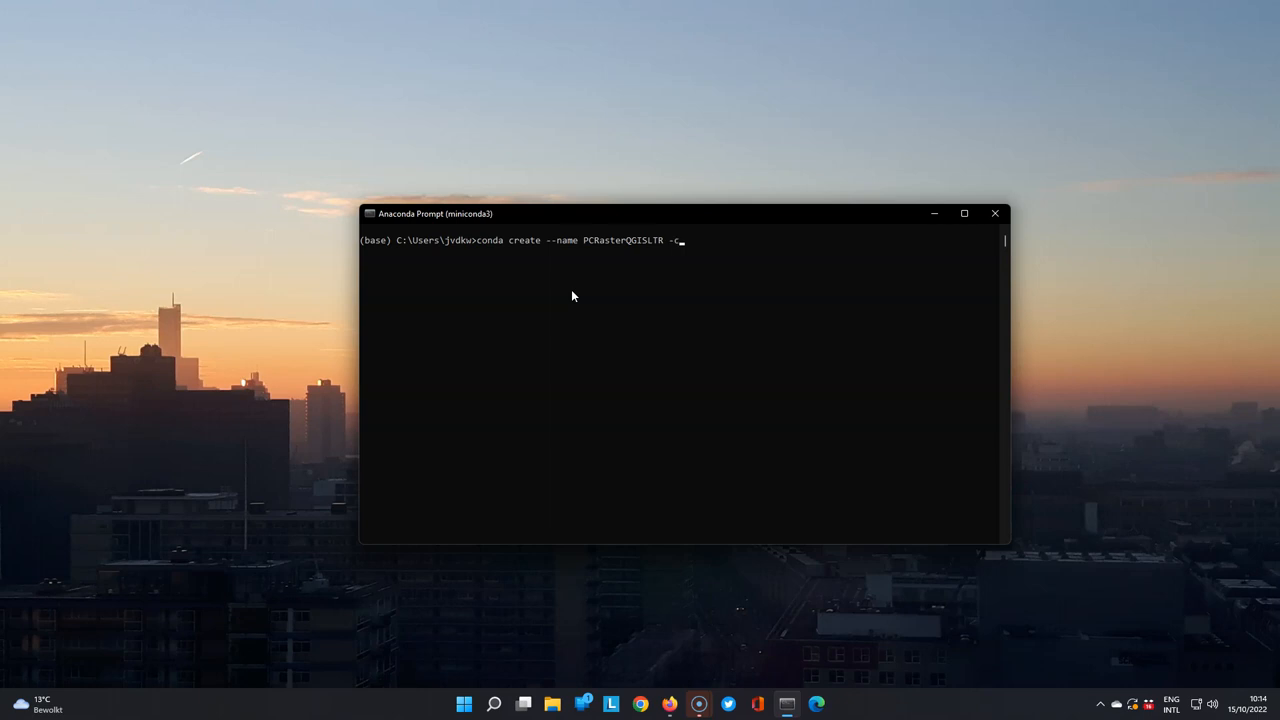
text(conda)
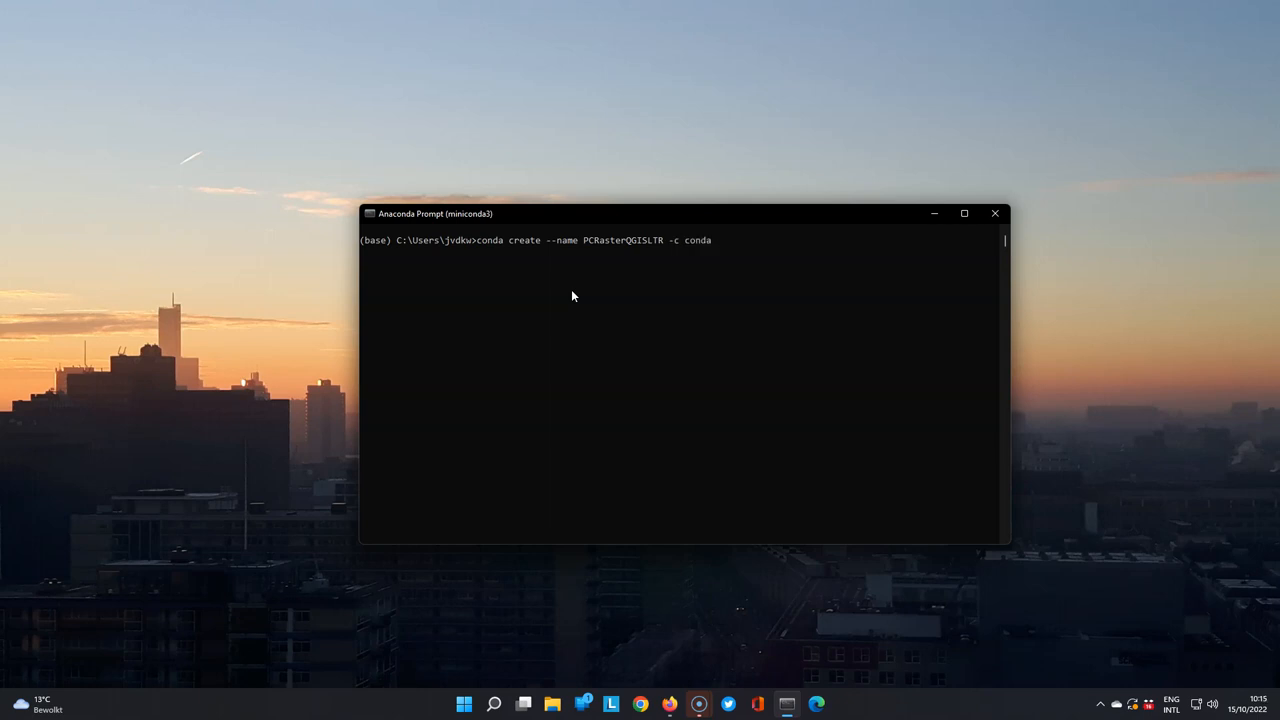
text(-forge)
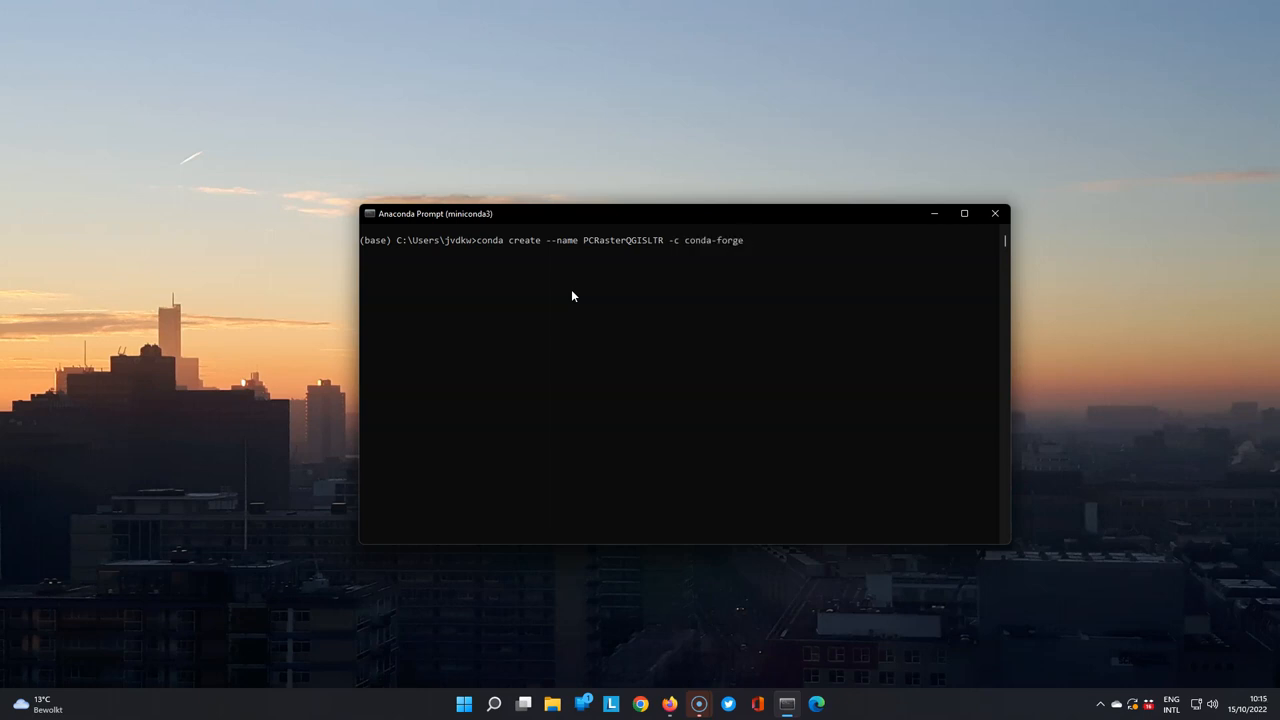
text(qgis)
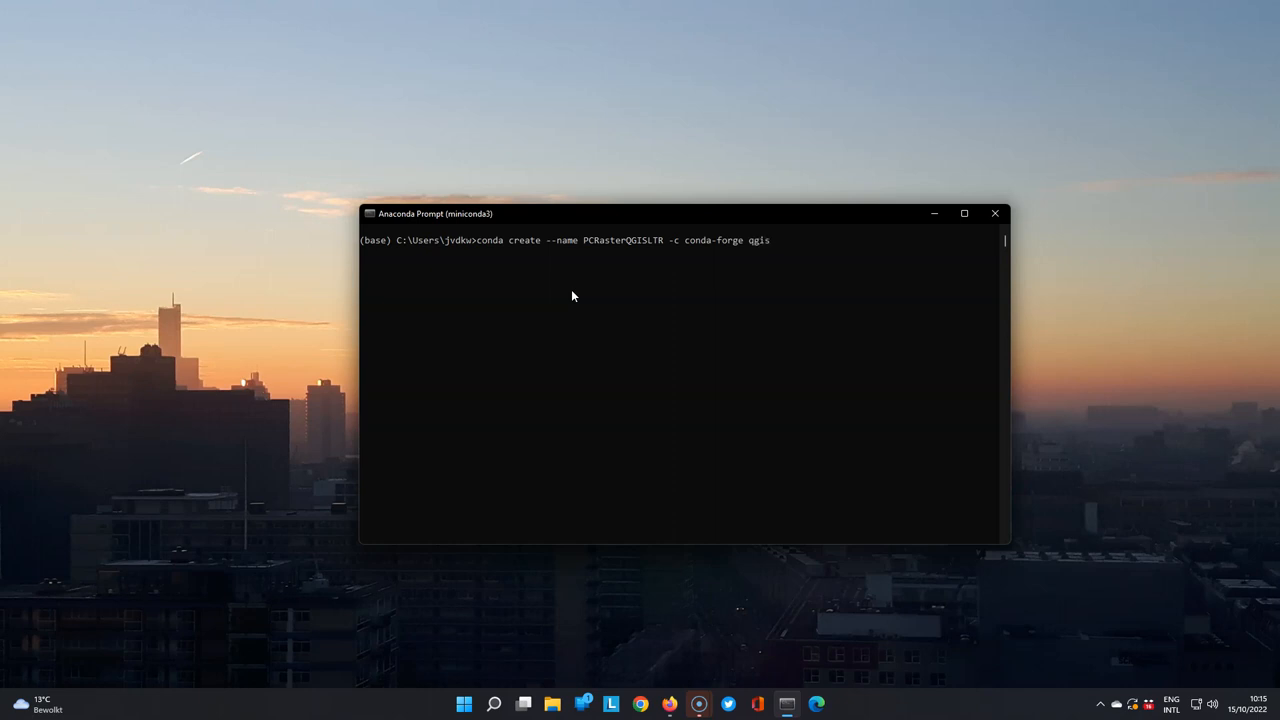
text(pcraster)
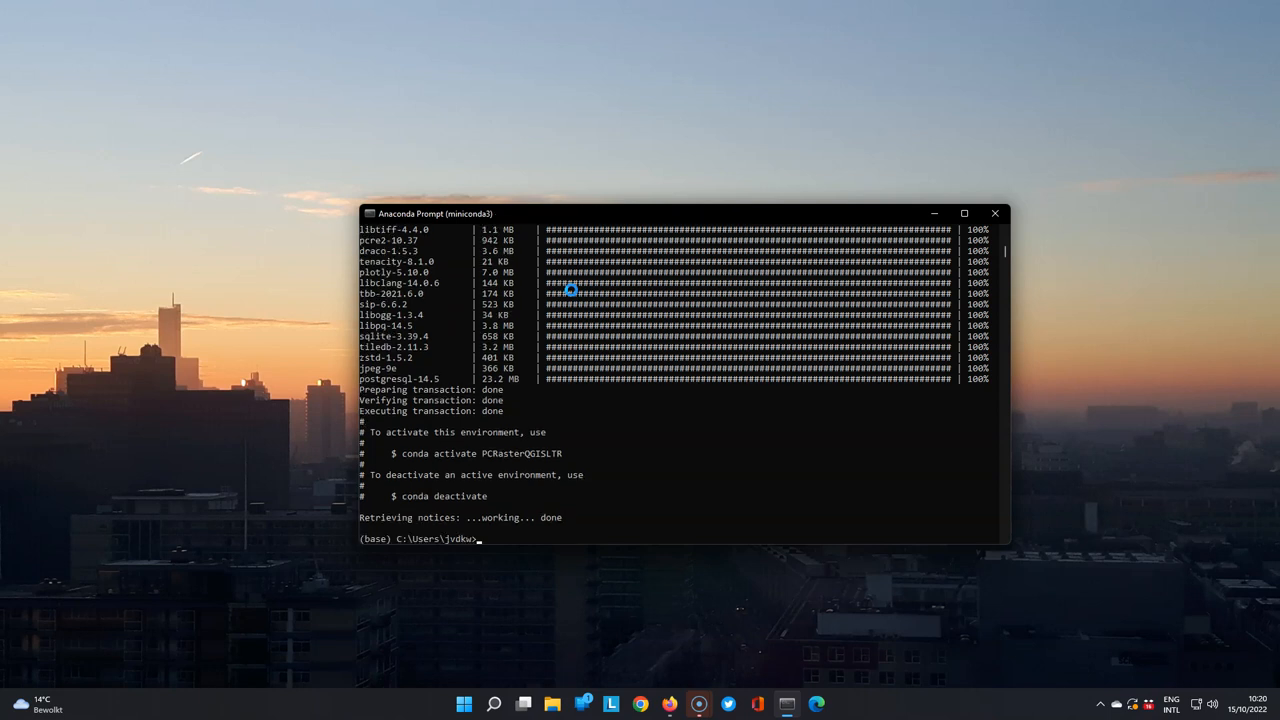
Activate PCRasterQGISLTR with 'conda activate' and launch qgis from it.
text(conda activate PCRasterQGISLTR)
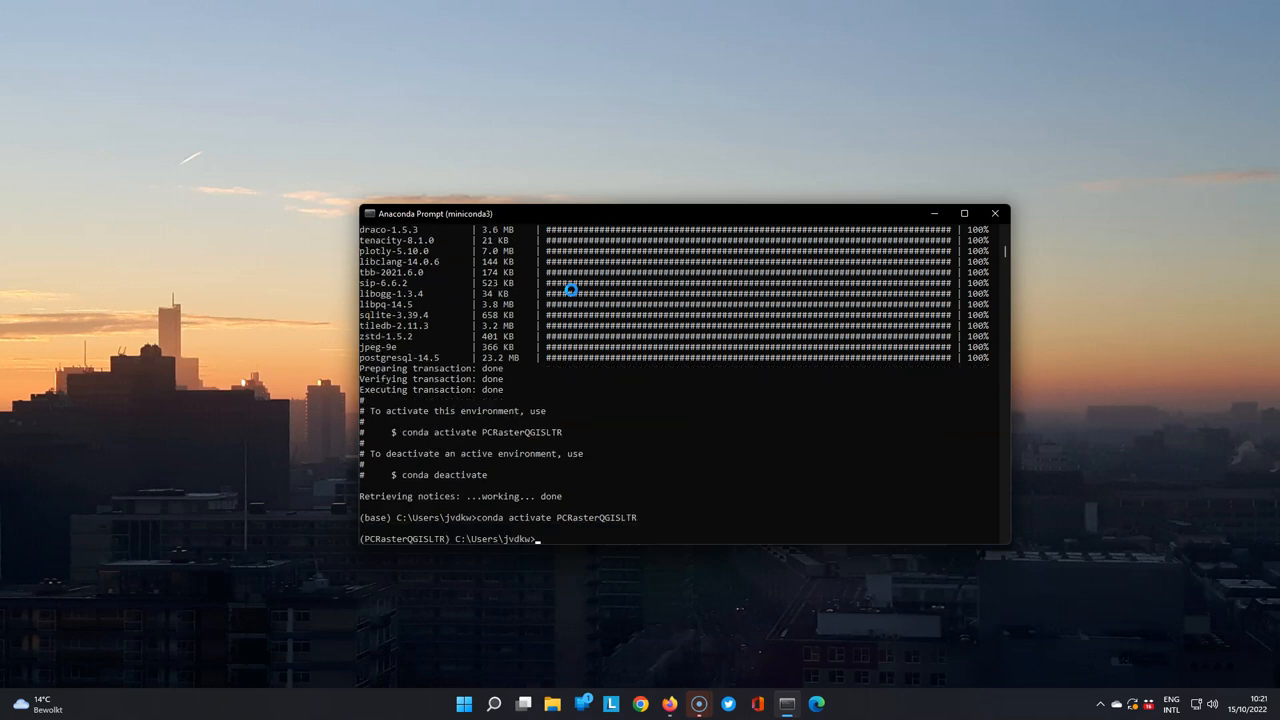
text(qgi)
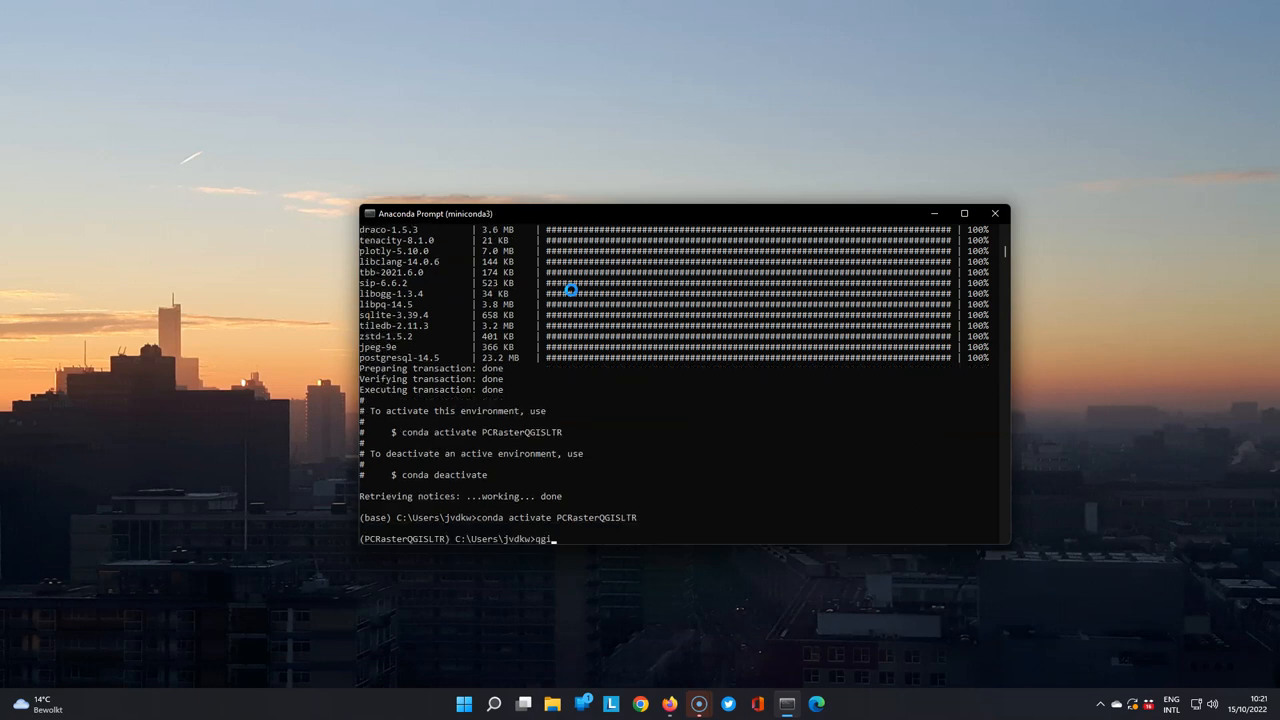
key(enter)
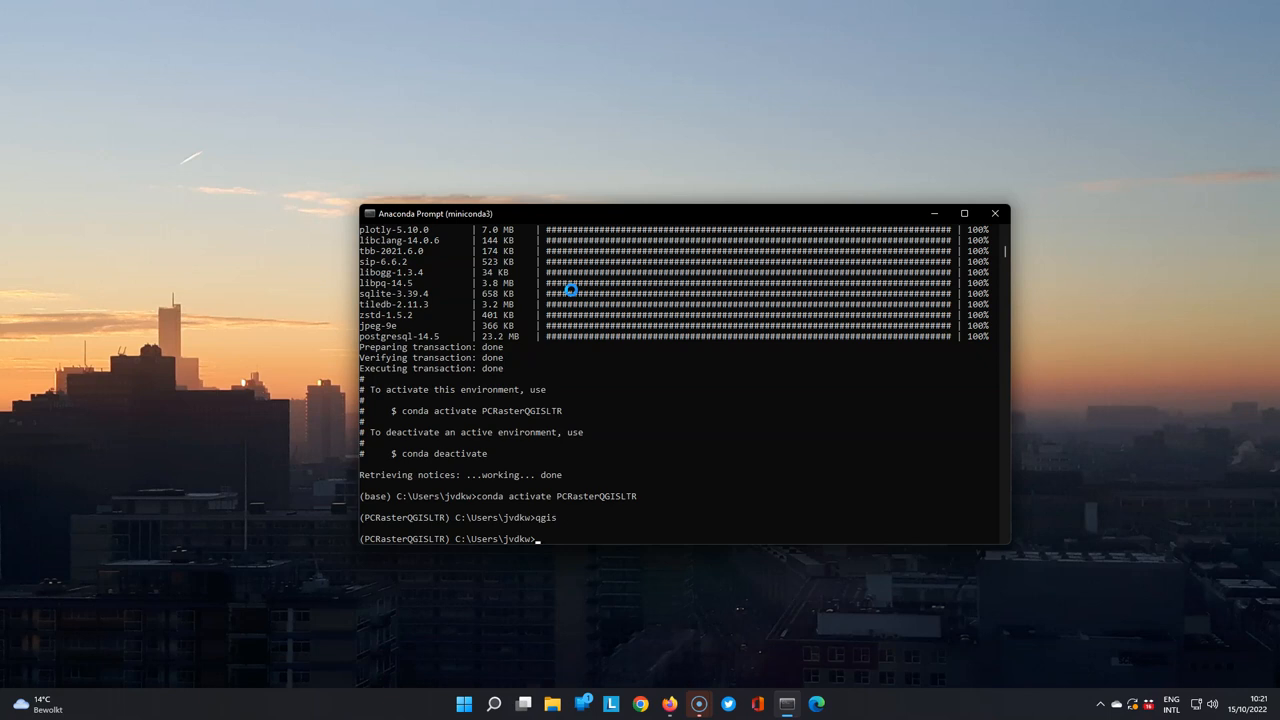